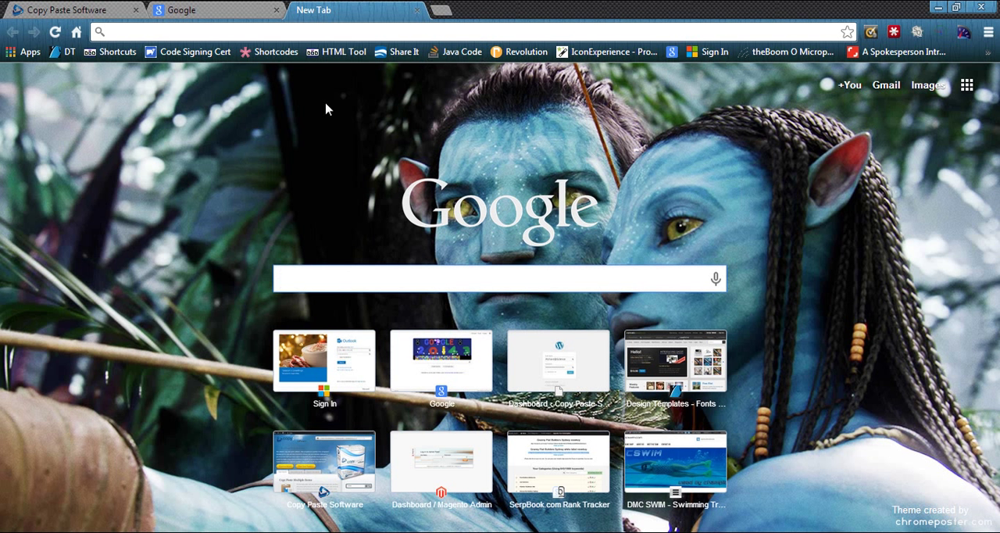
Step: Switch between the Google and new-tab browser pages, then place the cursor in the blank document
left_click(196, 9)
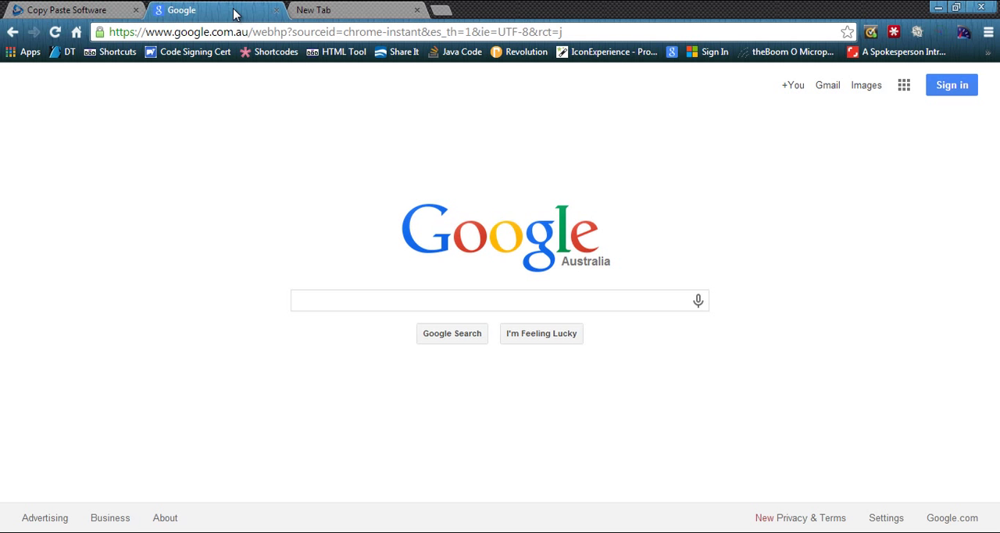
left_click(335, 9)
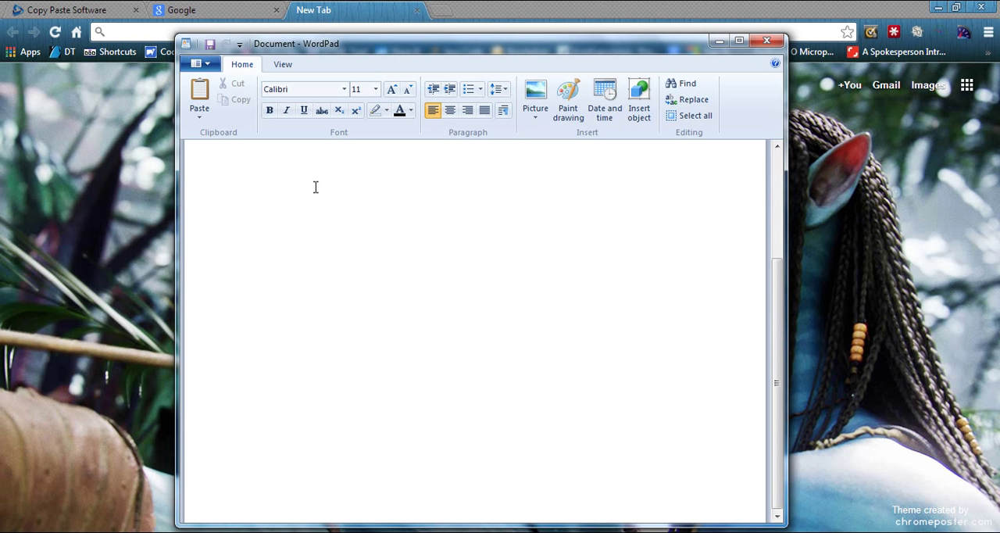
left_click(271, 180)
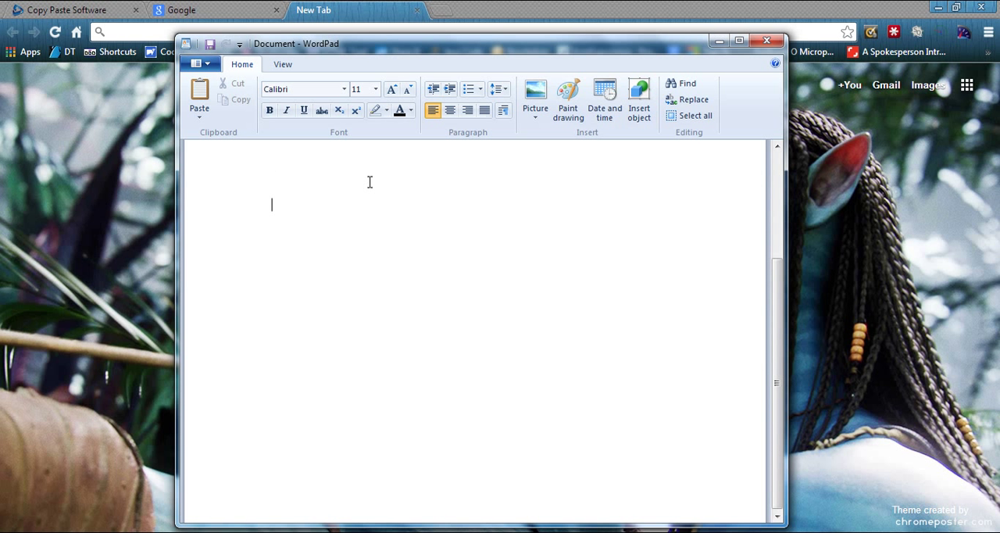
mouse_move(487, 204)
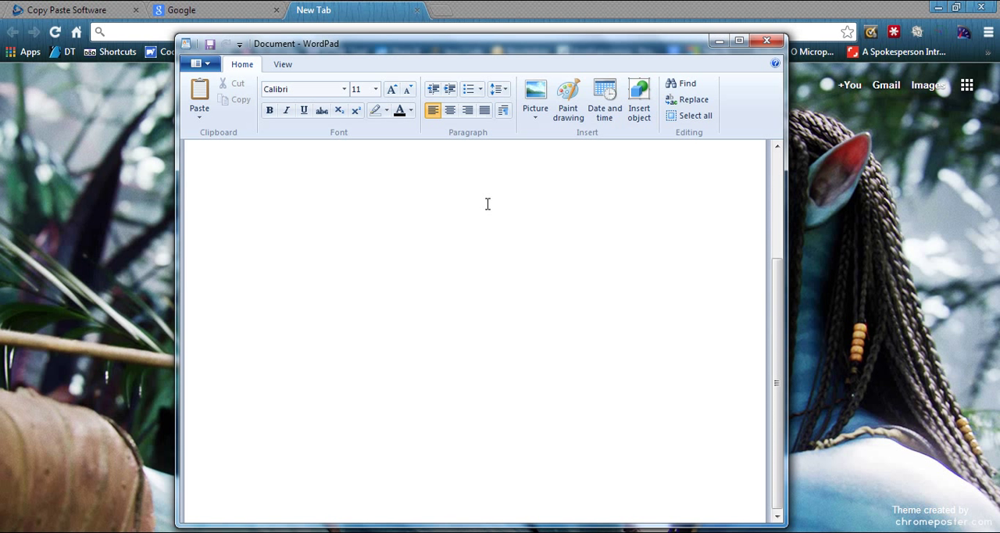
mouse_move(600, 280)
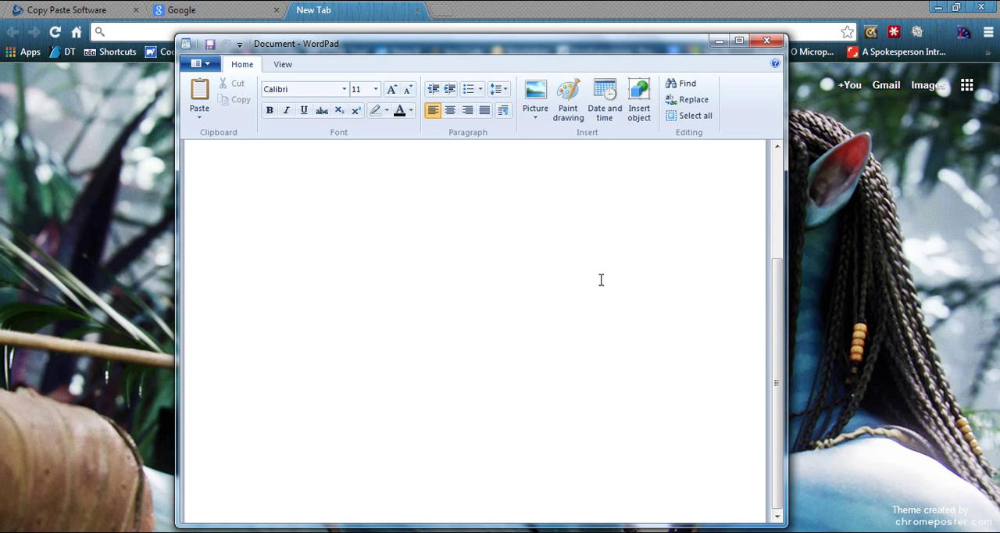
left_click(272, 204)
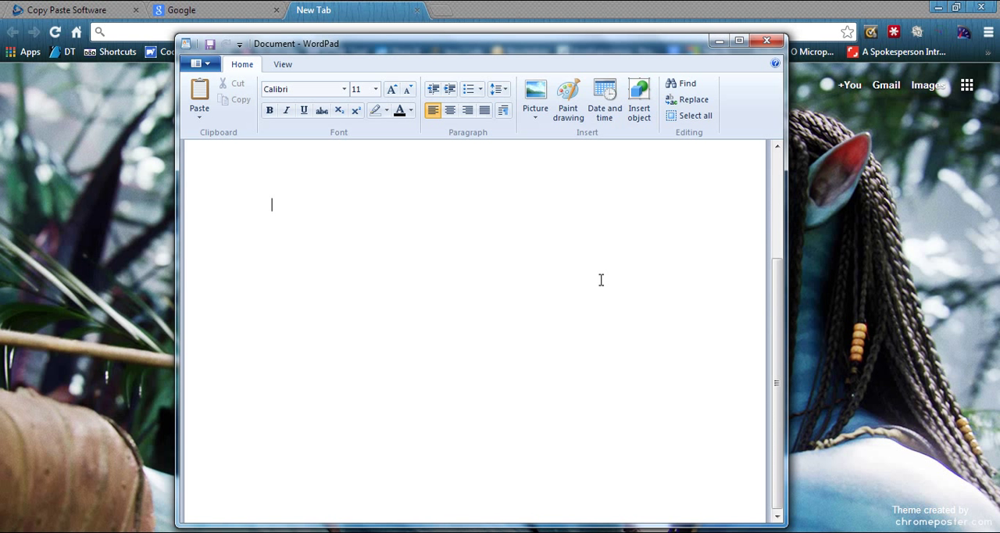
Step: Paste the order-now link and earlier copied snippets via Ctrl shortcuts, through the ninth and tenth
key("ctrl+v")
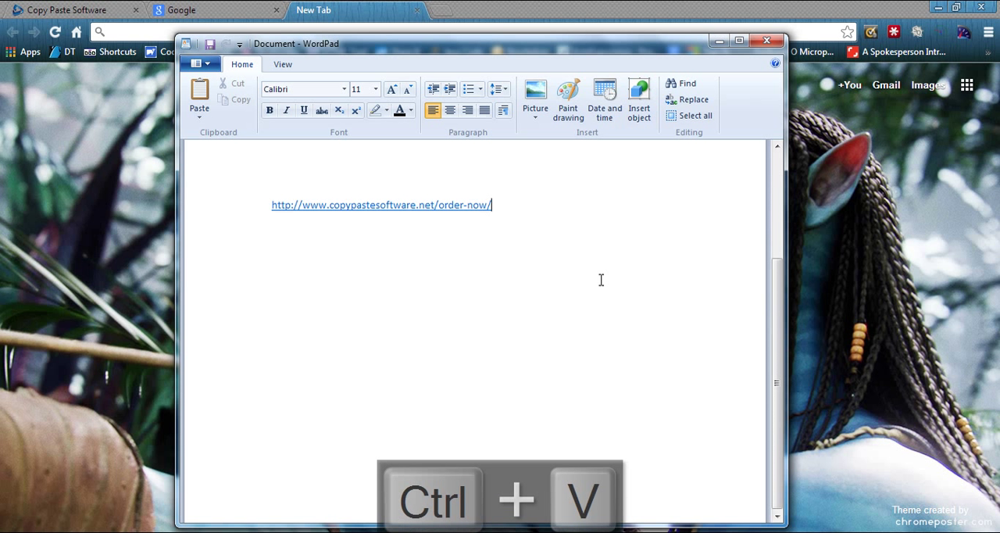
key("Ctrl+v")
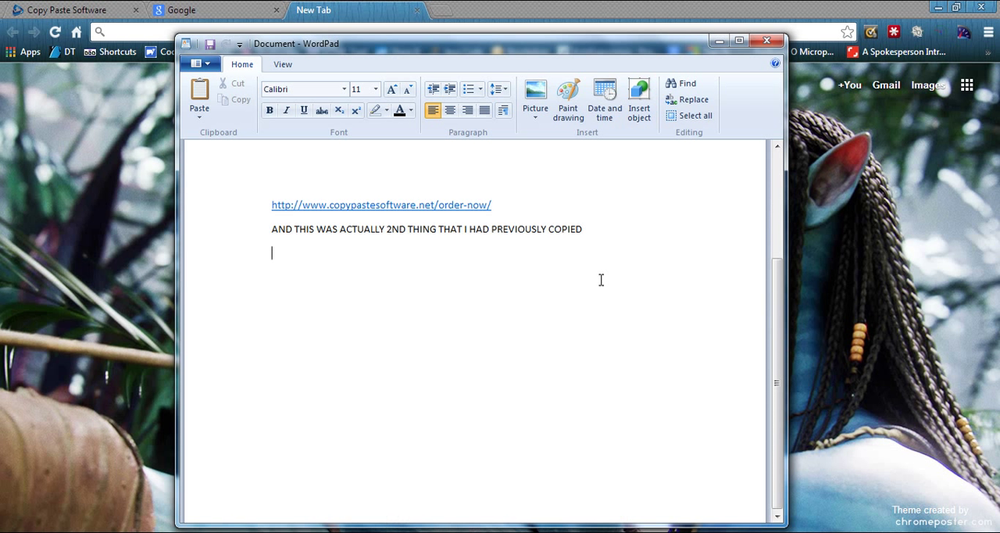
type("THE 3RD LAST THING THAT I COPIED IS THIS !!!!!")
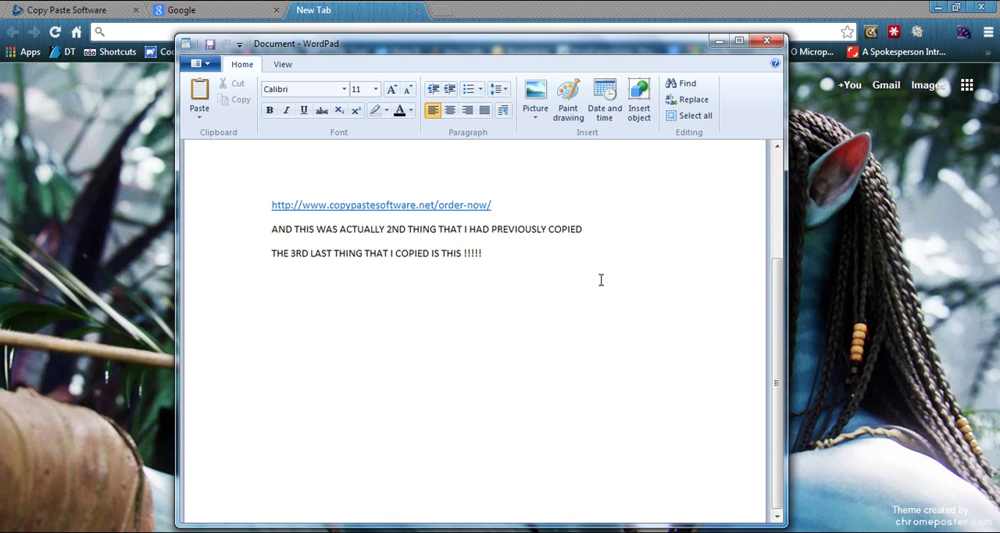
key("Ctrl+5")
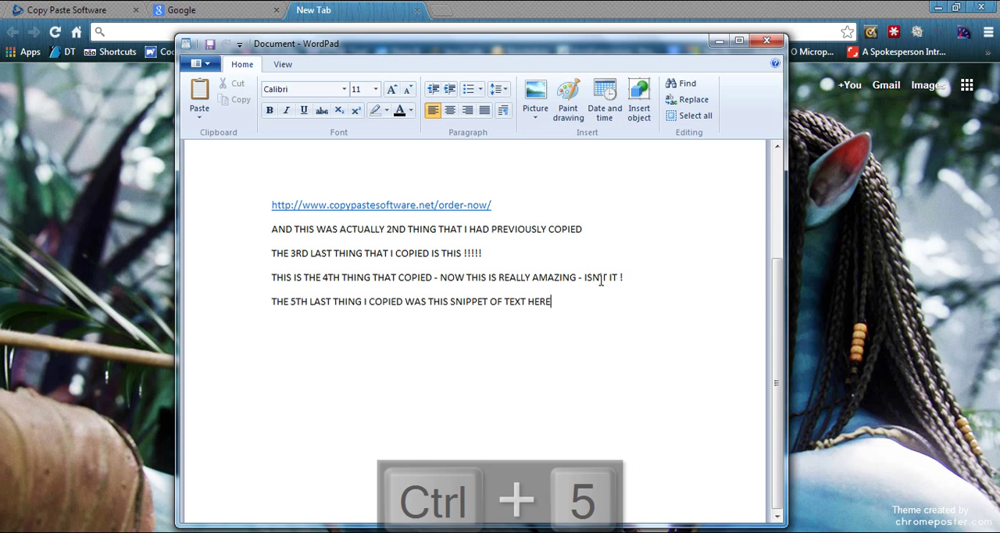
type("I COPIED THIS 6 COPIED AGO!")
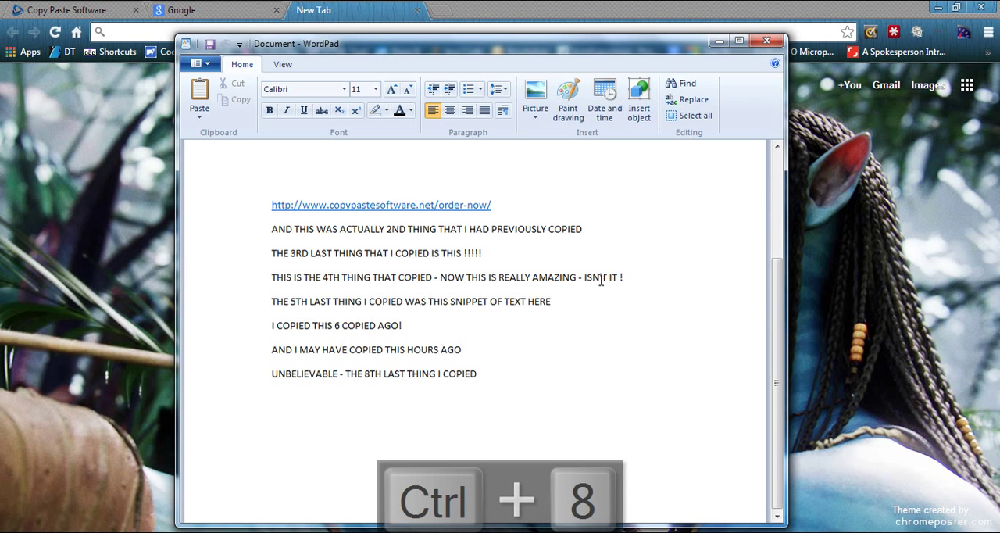
key("ctrl+9")
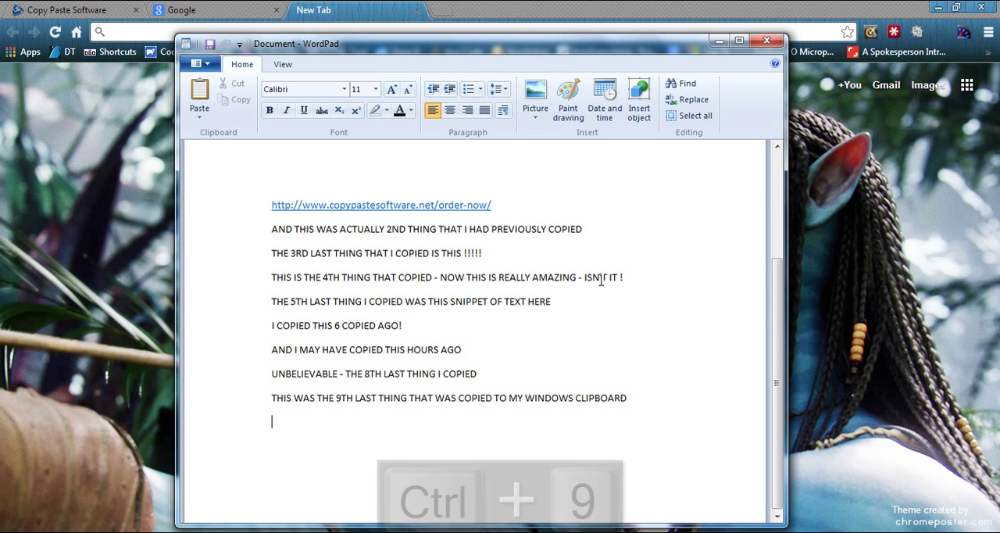
key("ctrl+9")
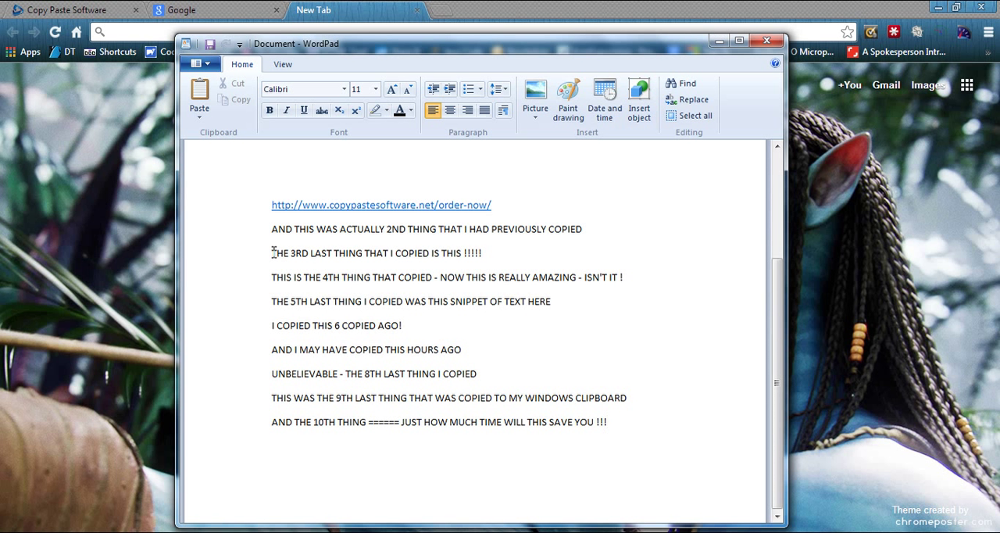
key("Enter")
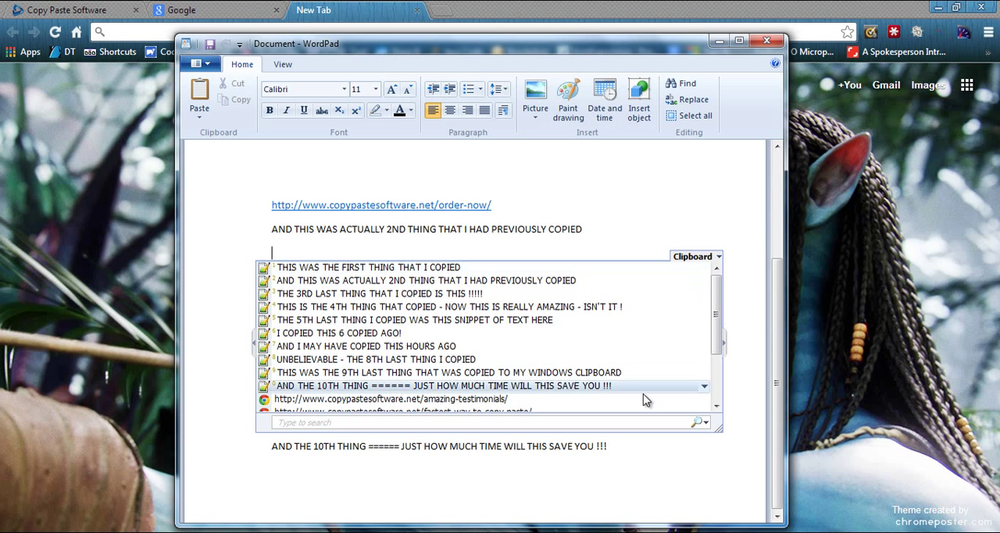
mouse_move(506, 346)
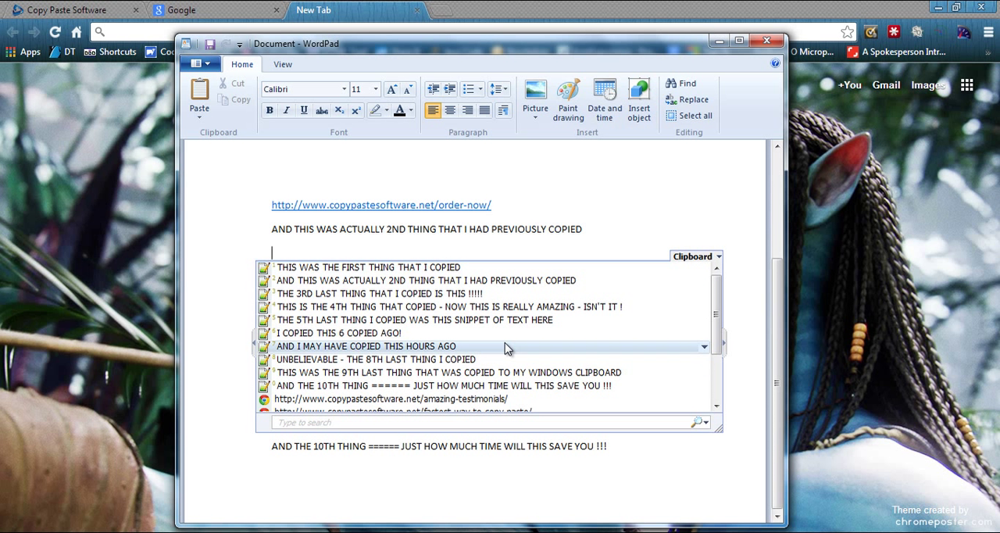
mouse_move(393, 320)
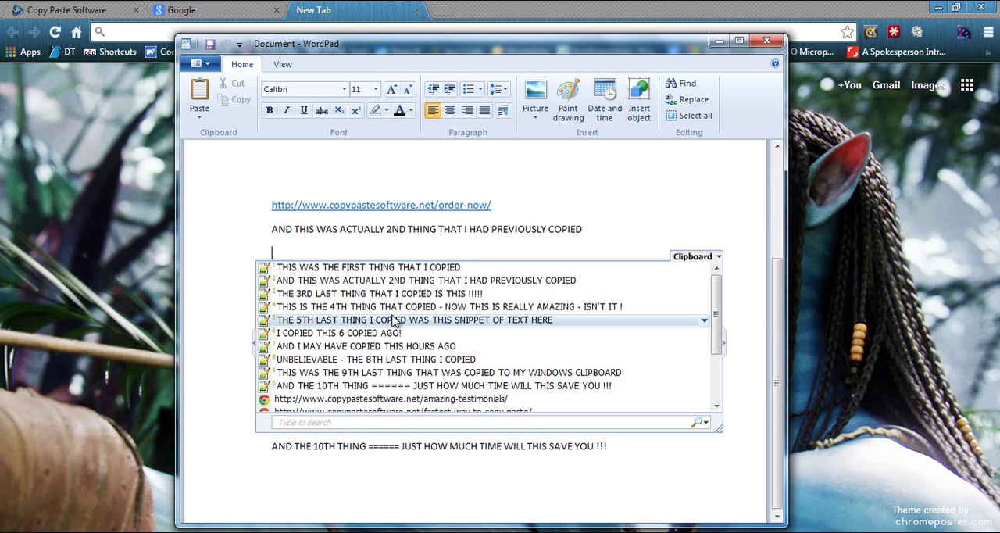
mouse_move(431, 360)
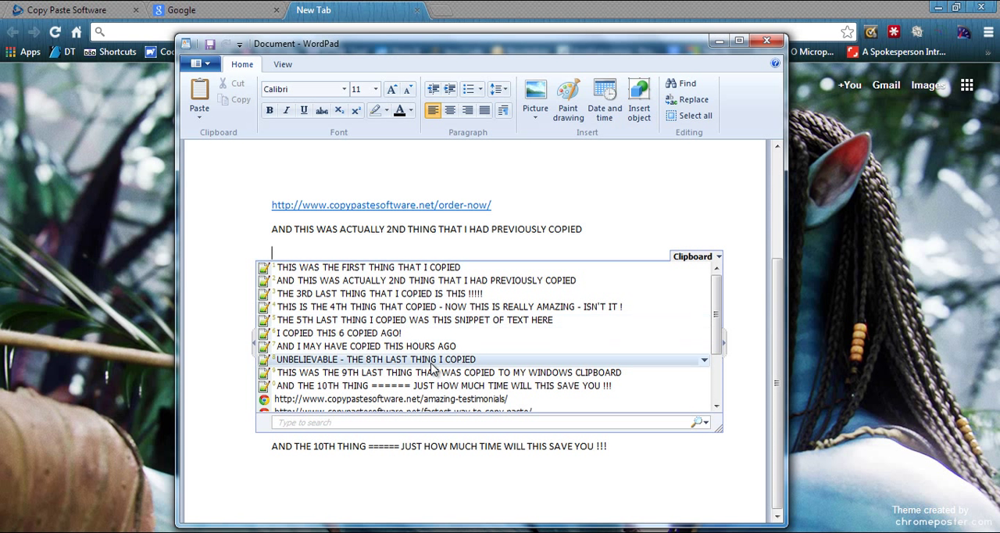
mouse_move(403, 319)
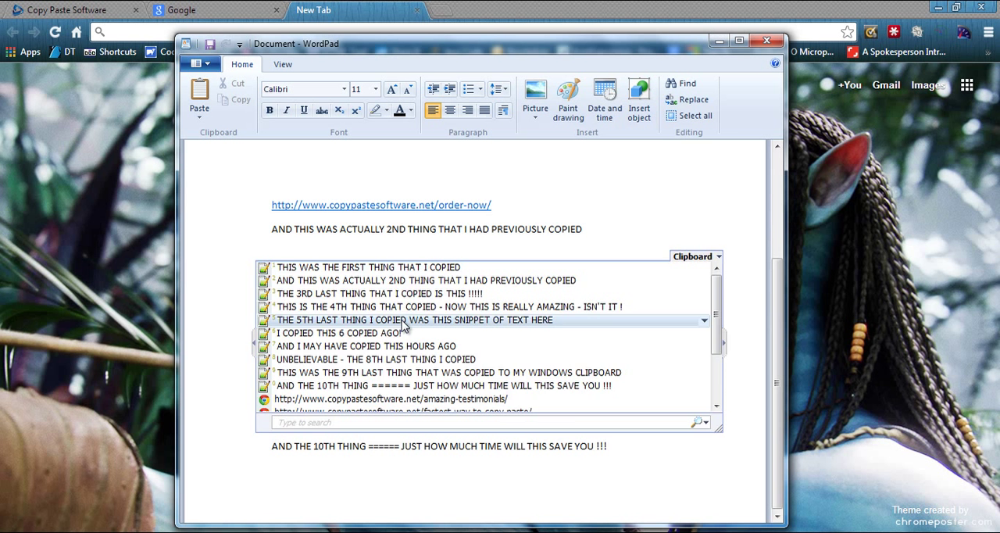